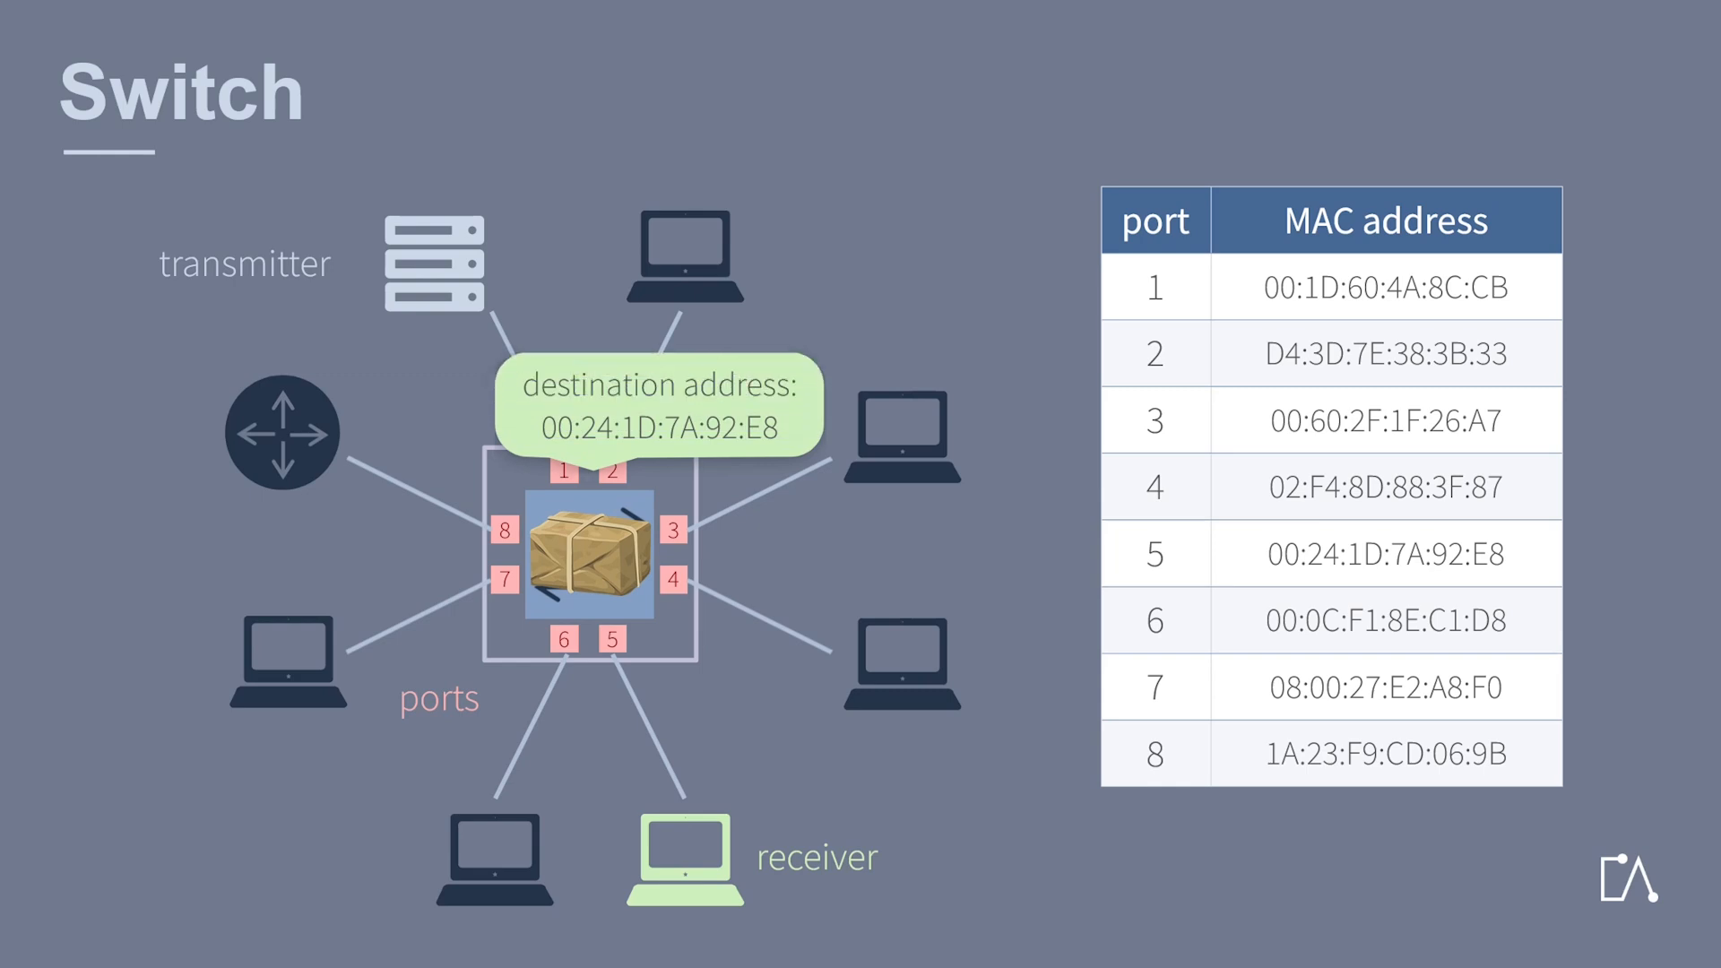
Advance the animation to highlight port 3's MAC address green while scanning for 00:24:1D:7A:92:E8
click(1385, 419)
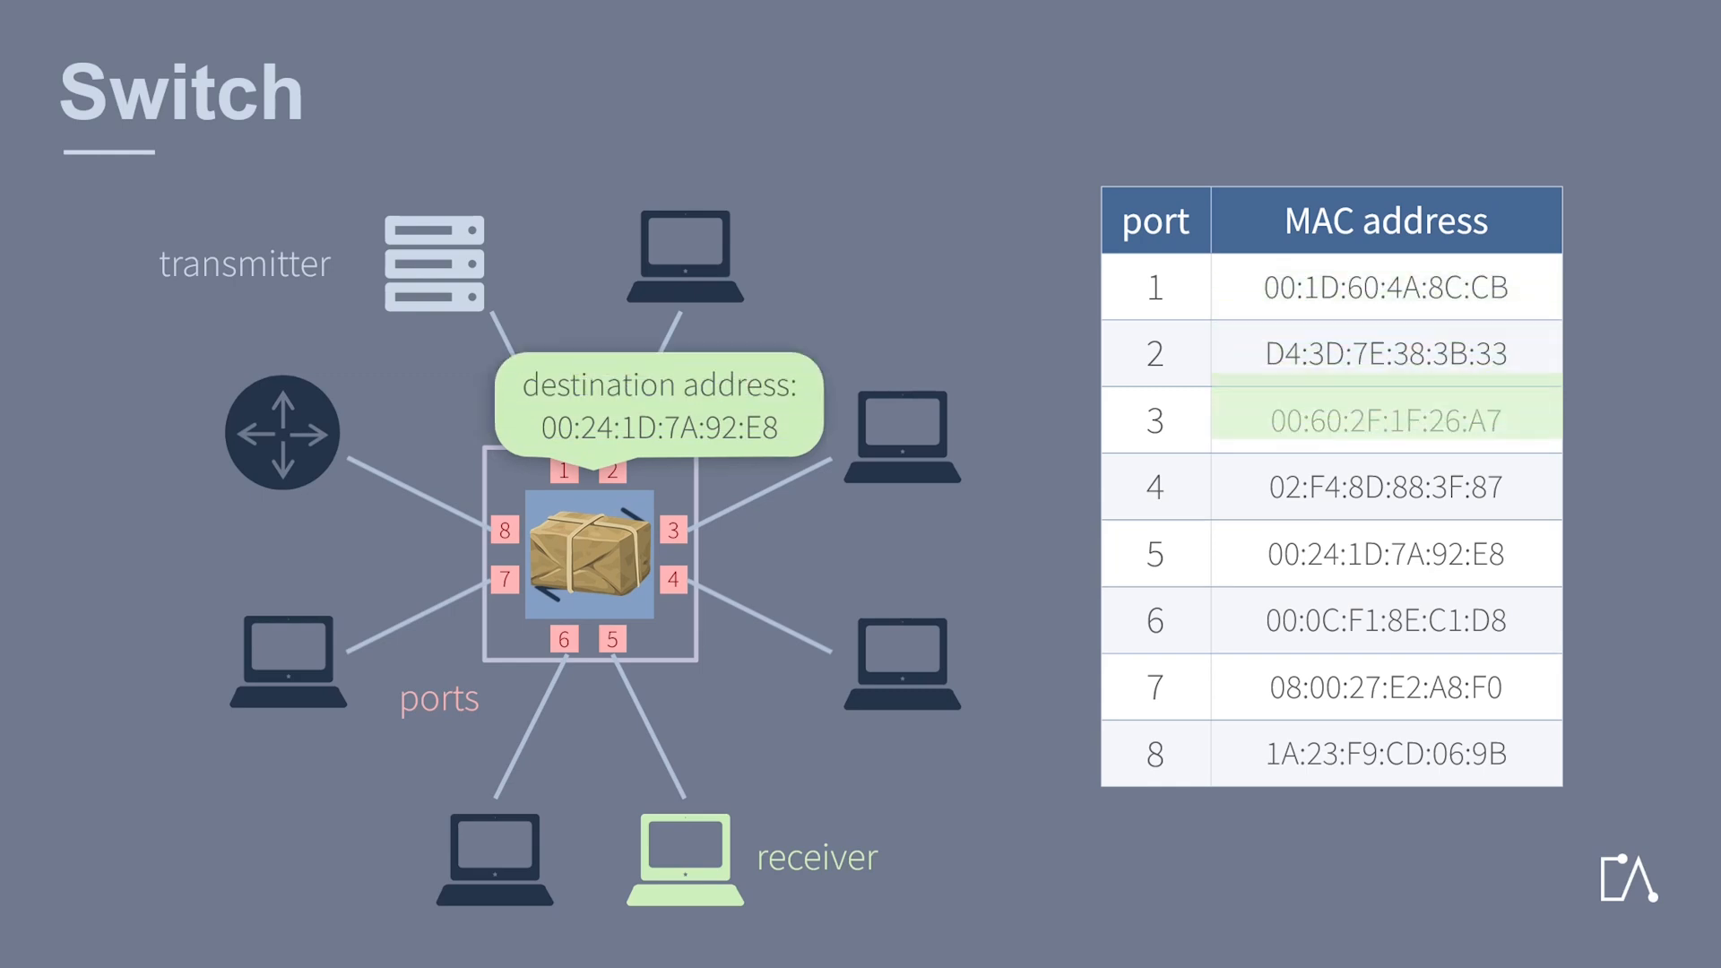